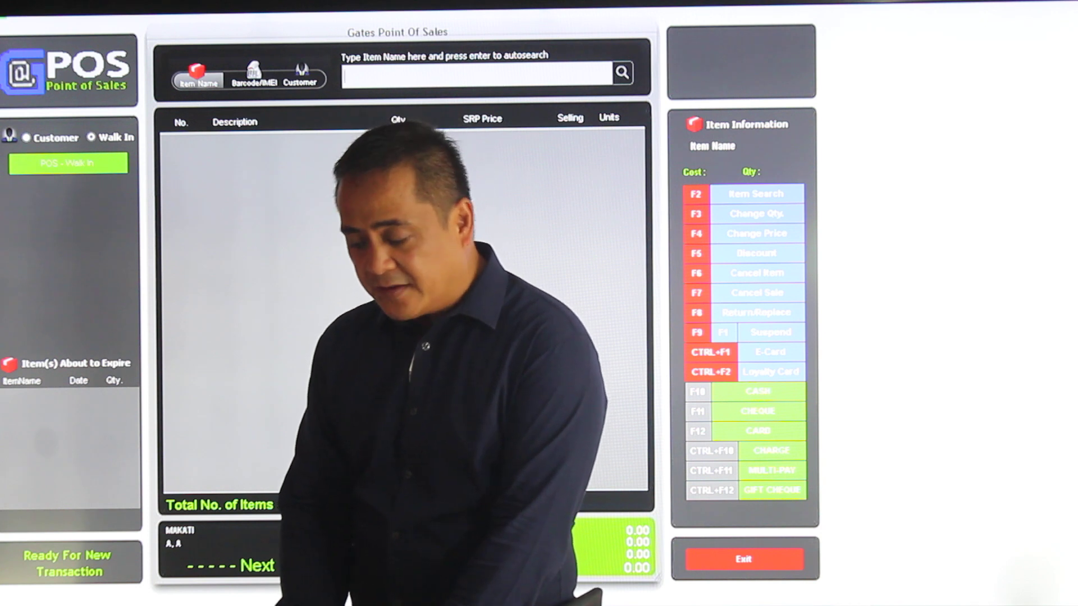
Search 'd' and choose Dalmation T-Strap PH 11 for the sale
{"action": "type", "text": "d"}
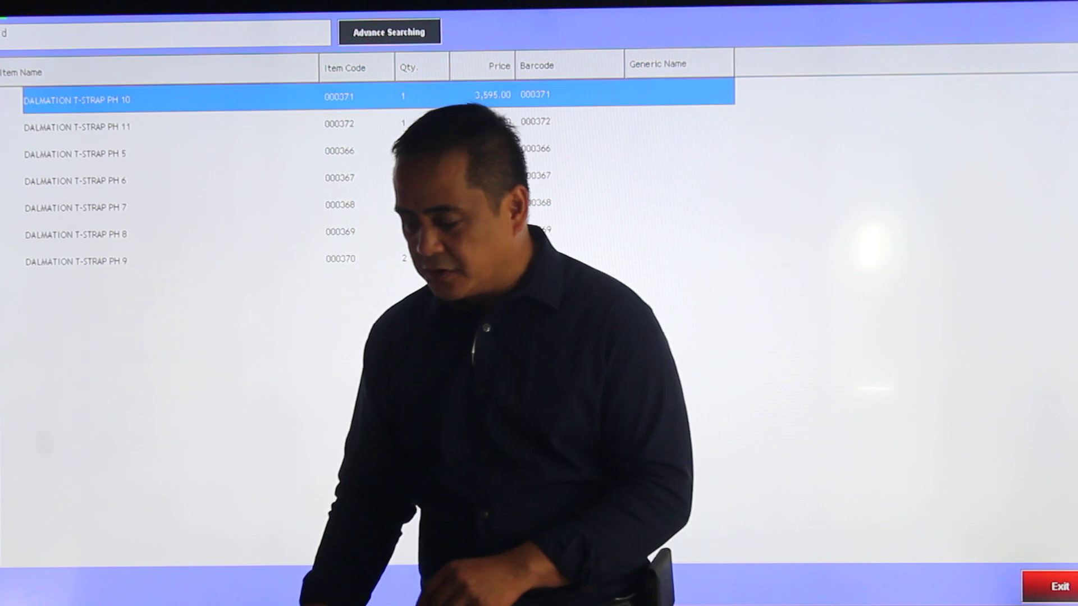
{"action": "left_click", "coordinate": [137, 127]}
{"action": "type", "text": "3"}
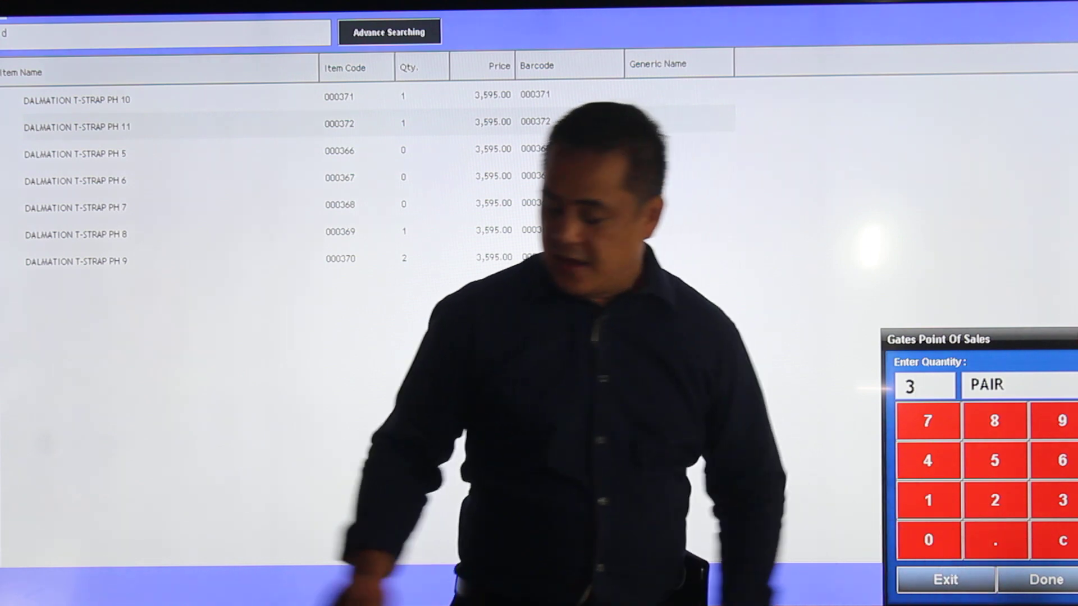
Add Dalmation T-Strap PH 11 at 3 pairs and PH 10 at 14 pairs
{"action": "left_click", "coordinate": [1046, 580]}
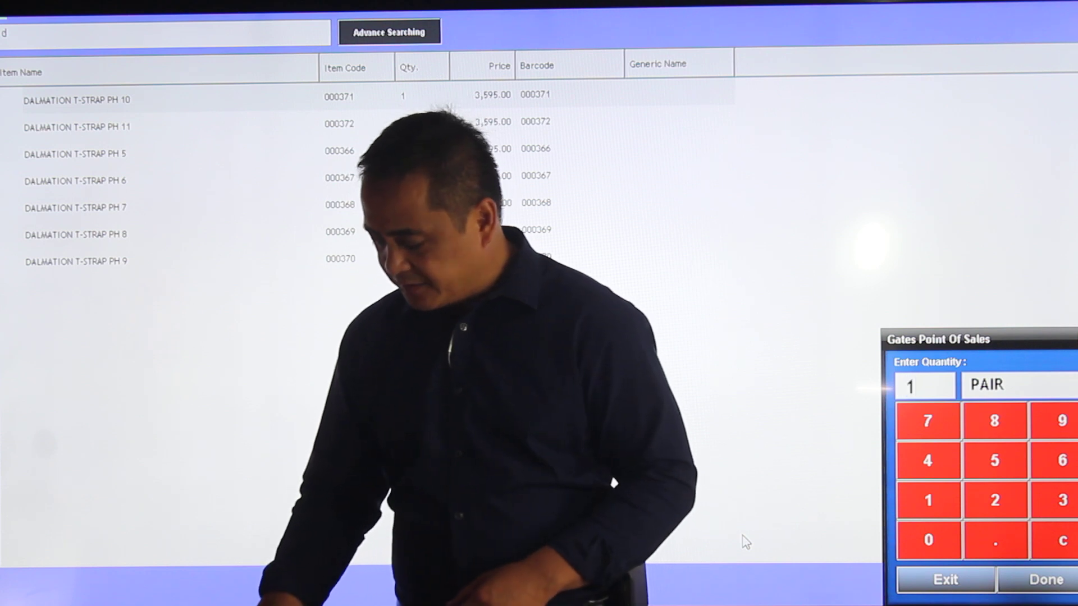
{"action": "left_click", "coordinate": [928, 460]}
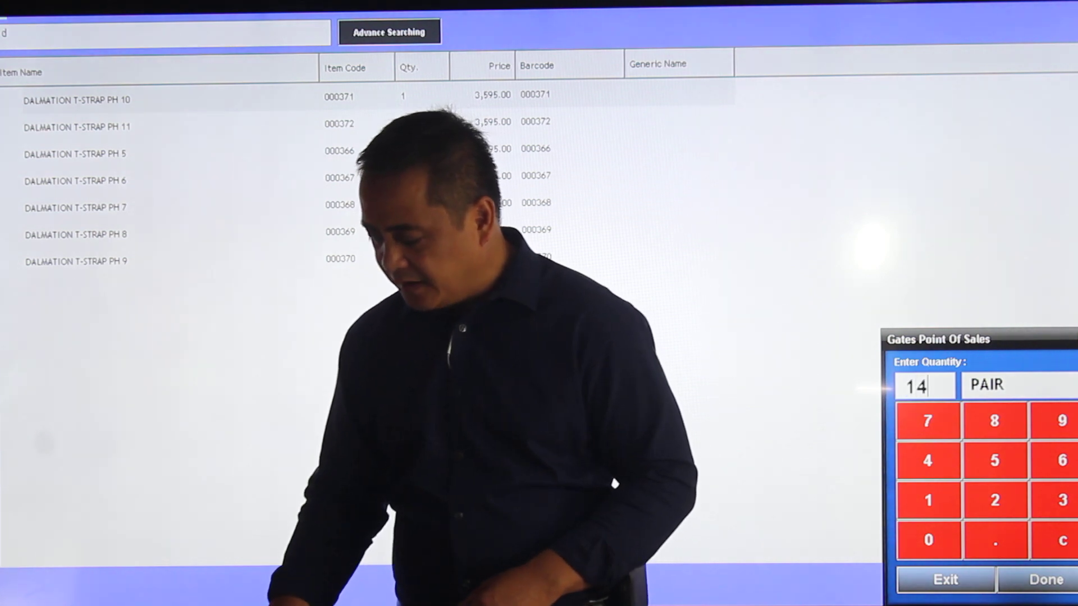
{"action": "left_click", "coordinate": [1043, 580]}
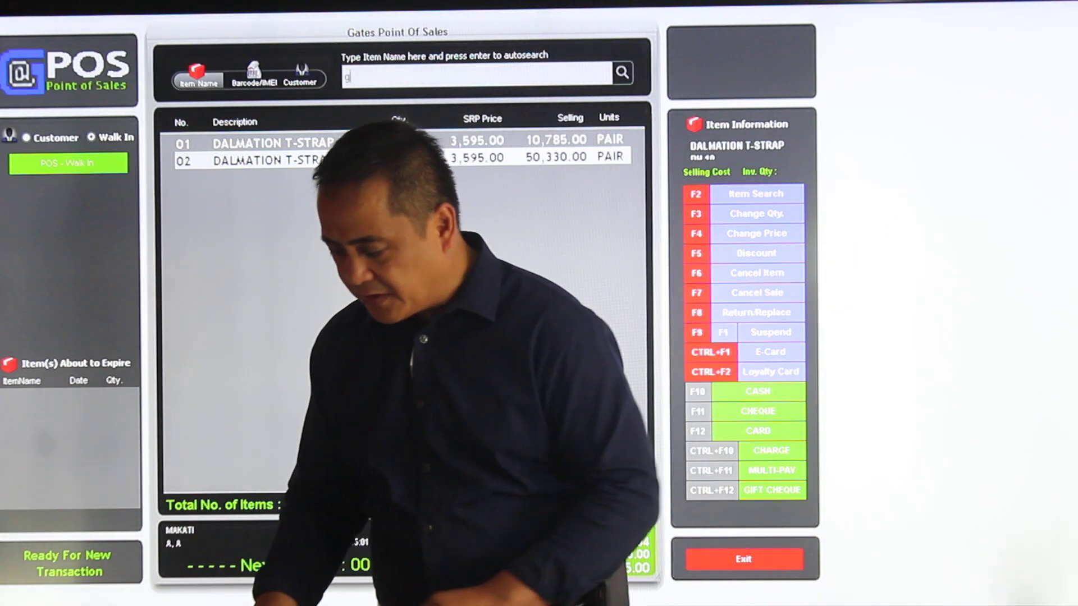
Search 'g' and add 3 pairs of Ginger Matte Croco 6
{"action": "left_click", "coordinate": [756, 193]}
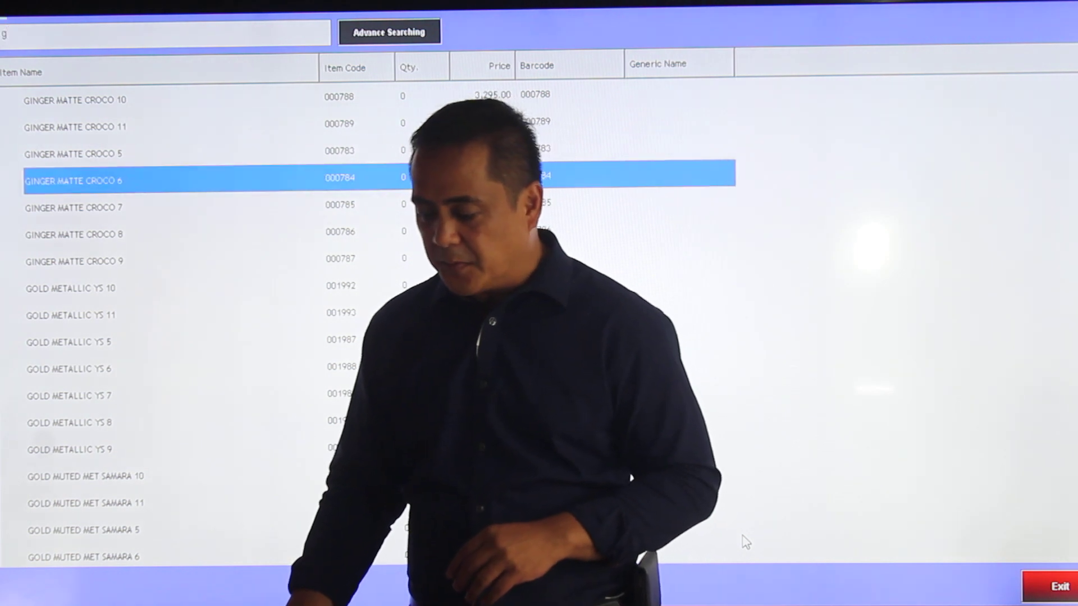
{"action": "double_click", "coordinate": [73, 180]}
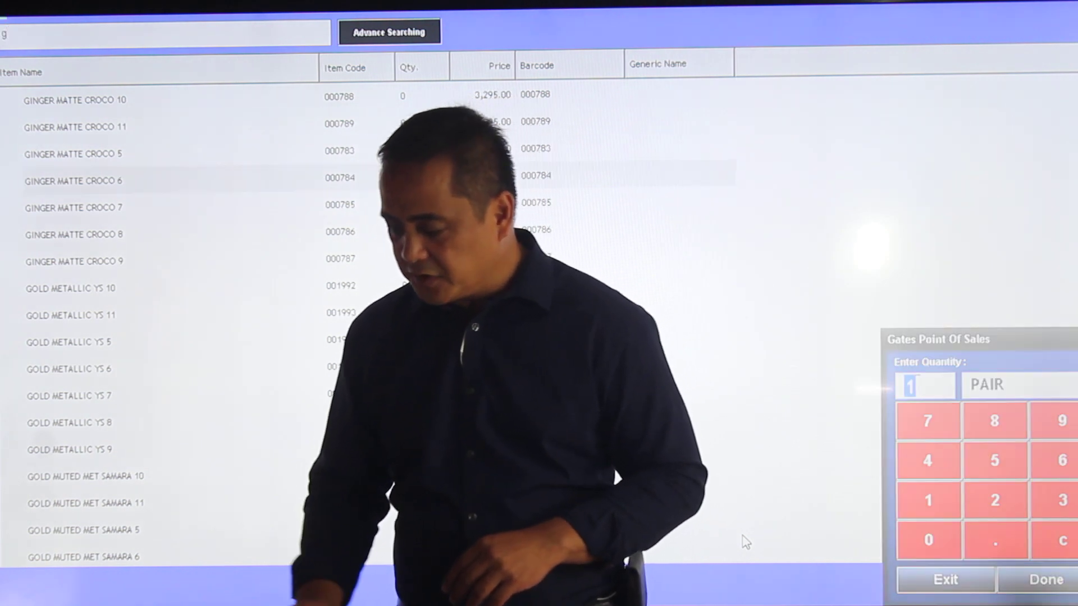
{"action": "left_click", "coordinate": [1061, 500]}
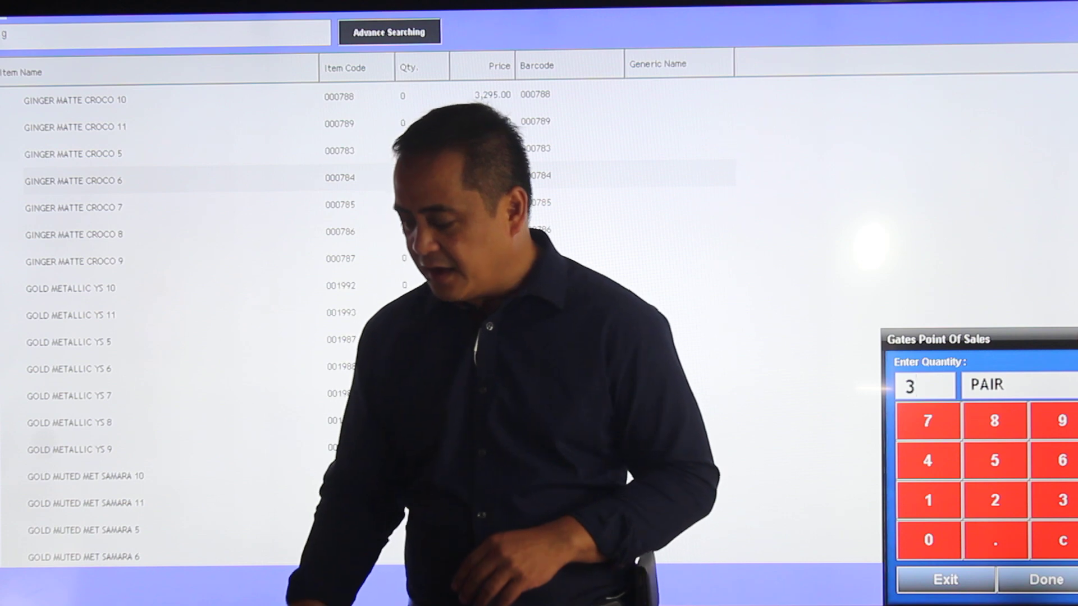
{"action": "left_click", "coordinate": [1045, 579]}
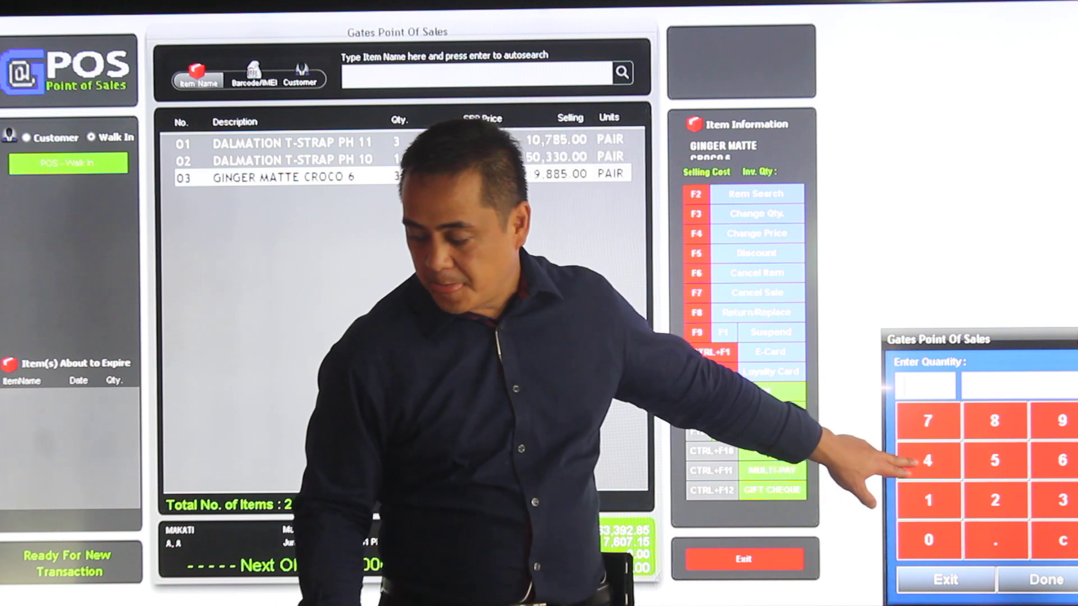
Change Ginger Matte Croco 6 to 4 pairs and open its price change dialog
{"action": "left_click", "coordinate": [927, 460]}
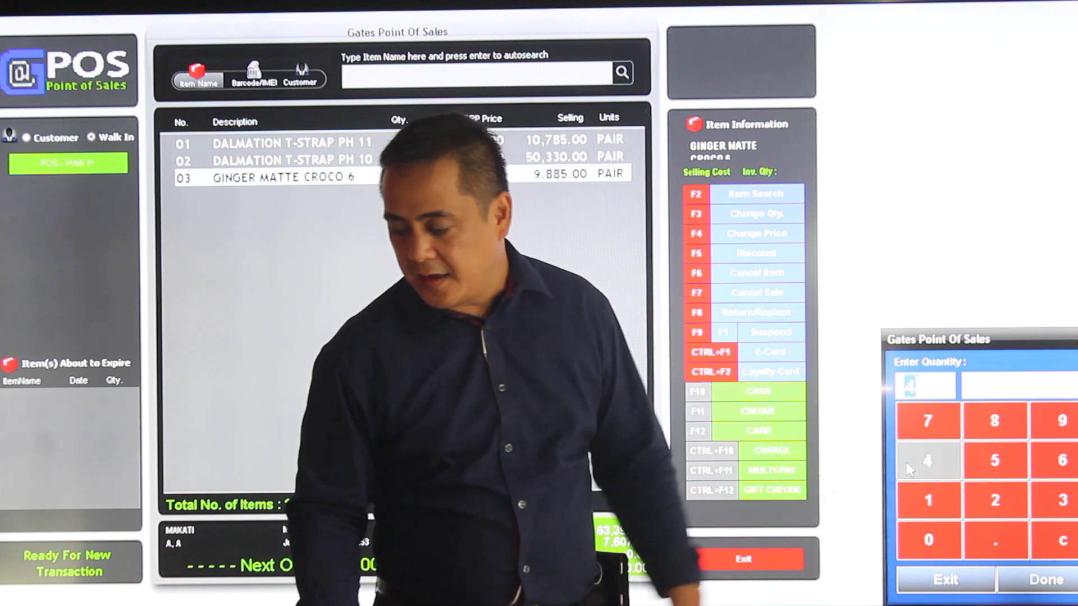
{"action": "left_click", "coordinate": [1044, 580]}
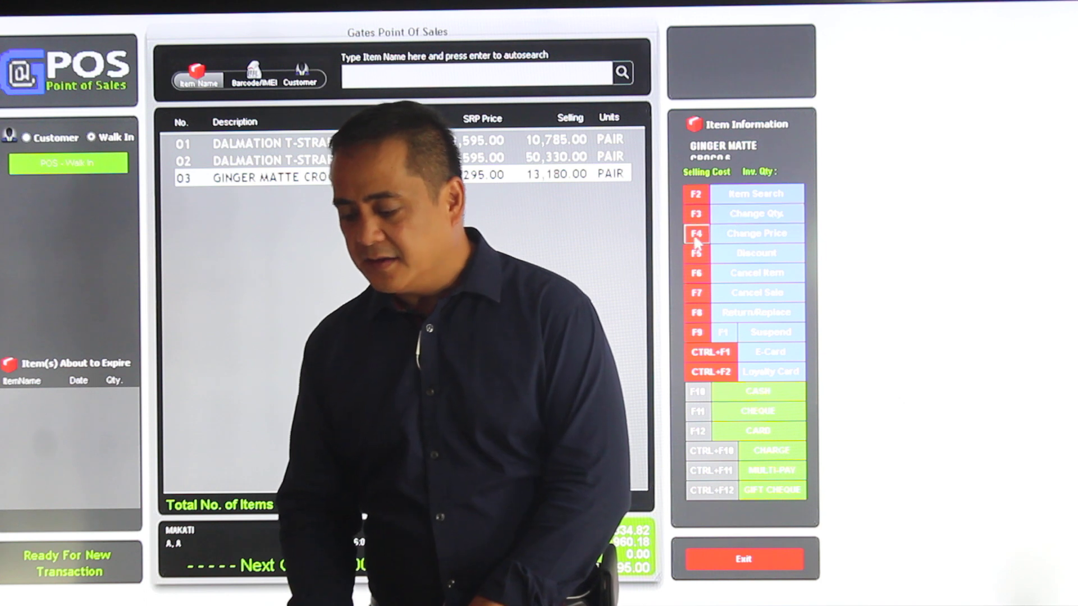
{"action": "left_click", "coordinate": [697, 233]}
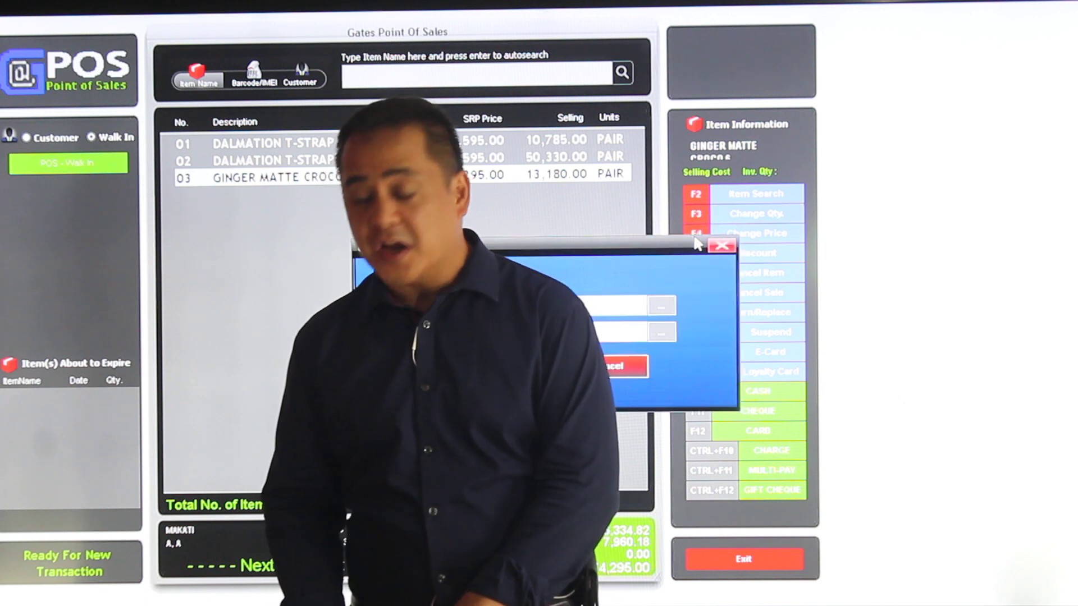